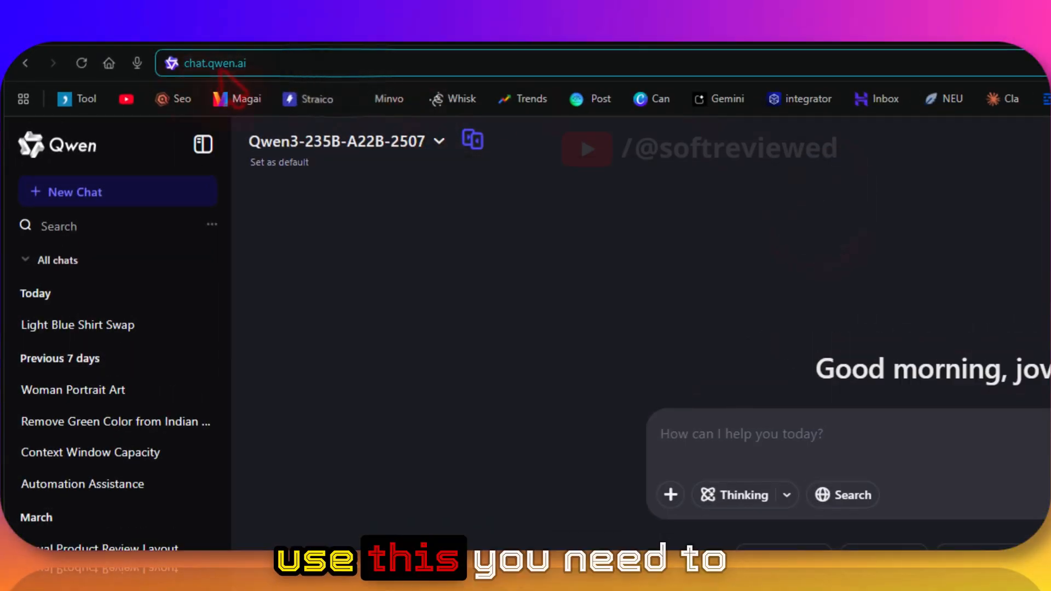
Open the 'Light Blue Shirt Swap' chat and enlarge the original example.png portrait.
{"action": "left_click", "coordinate": [221, 63]}
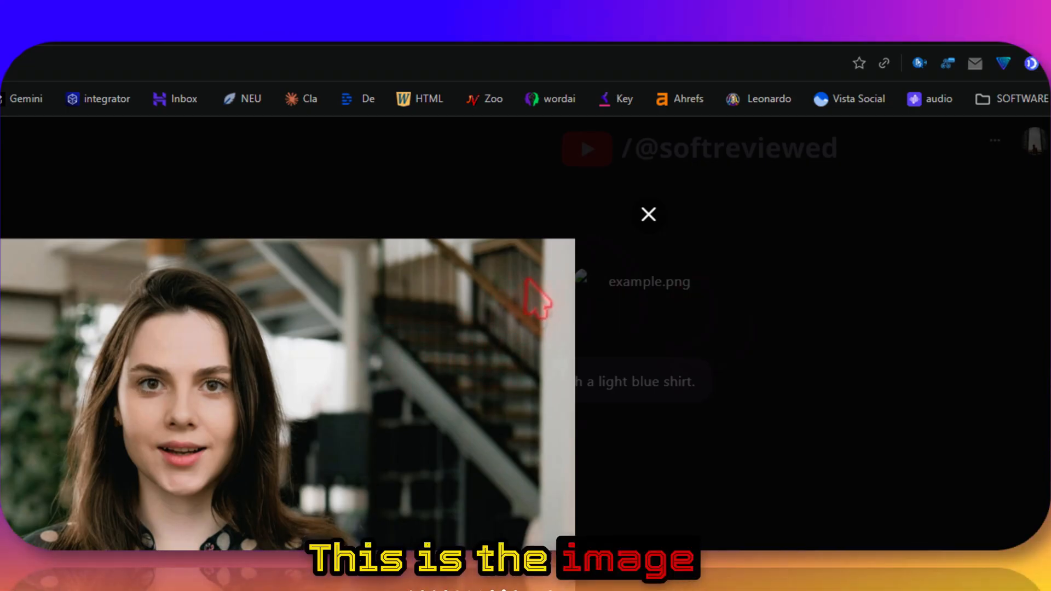
Close the enlarged original photo to see the light-blue-shirt result.
{"action": "left_click", "coordinate": [648, 214]}
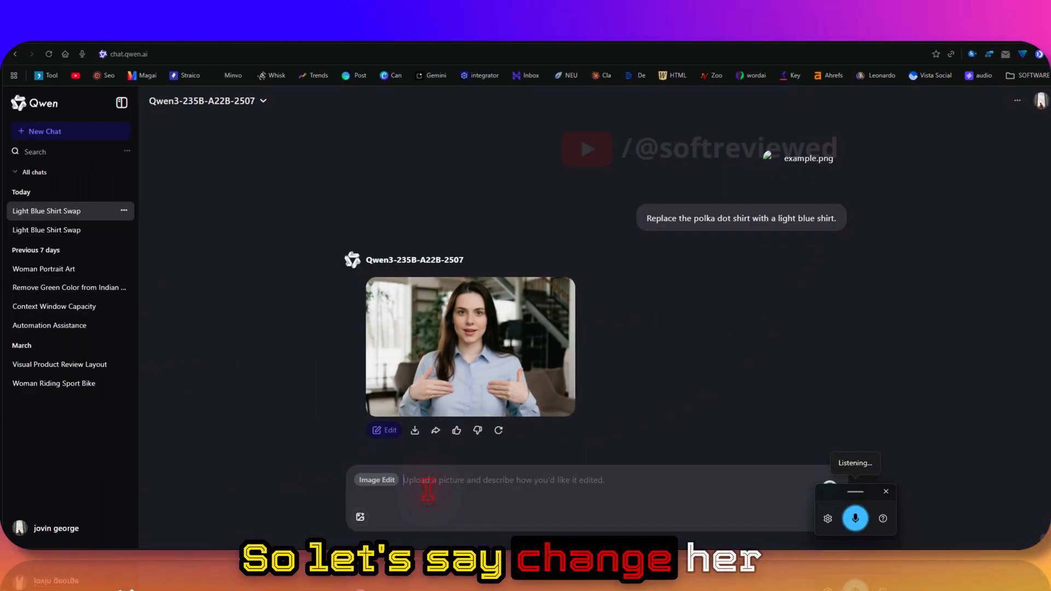
Dictate and send 'change her hair colour to blonde', then enlarge the blonde result.
{"action": "type", "text": "Say change her hair colour to blonde"}
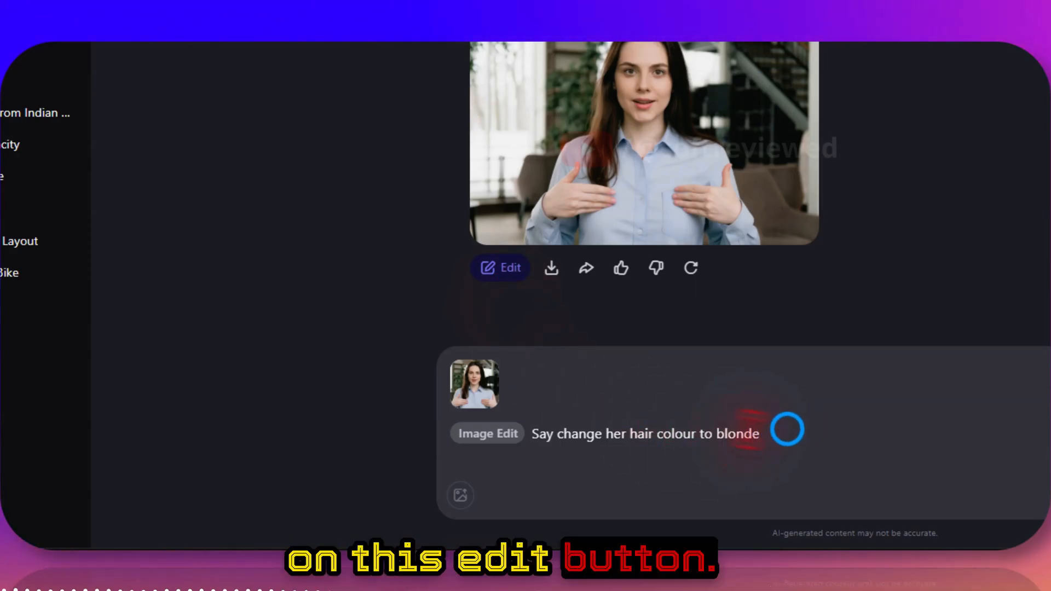
{"action": "triple_click", "coordinate": [644, 434]}
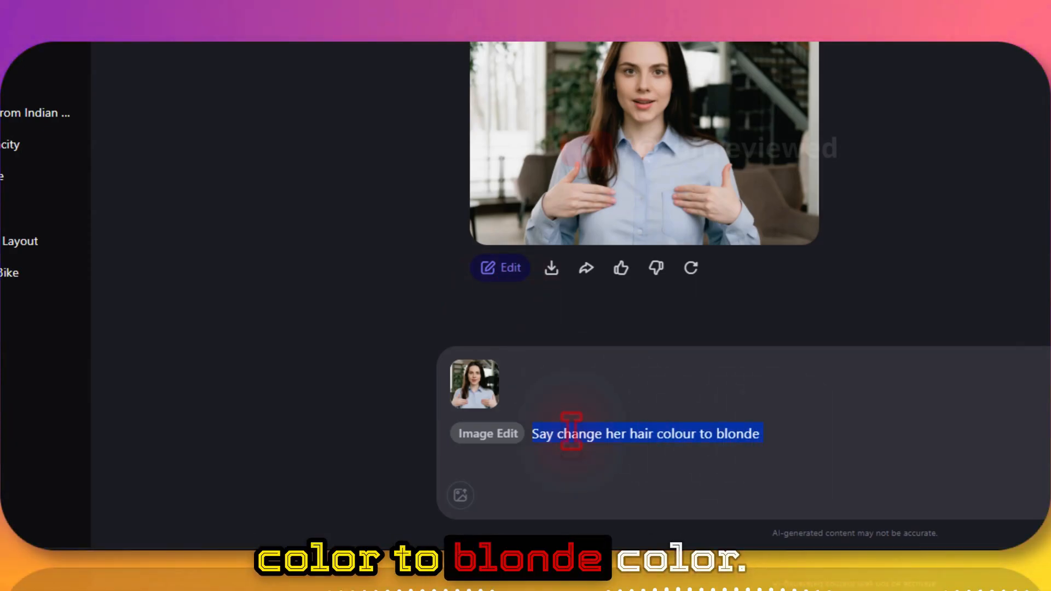
{"action": "left_click", "coordinate": [690, 493]}
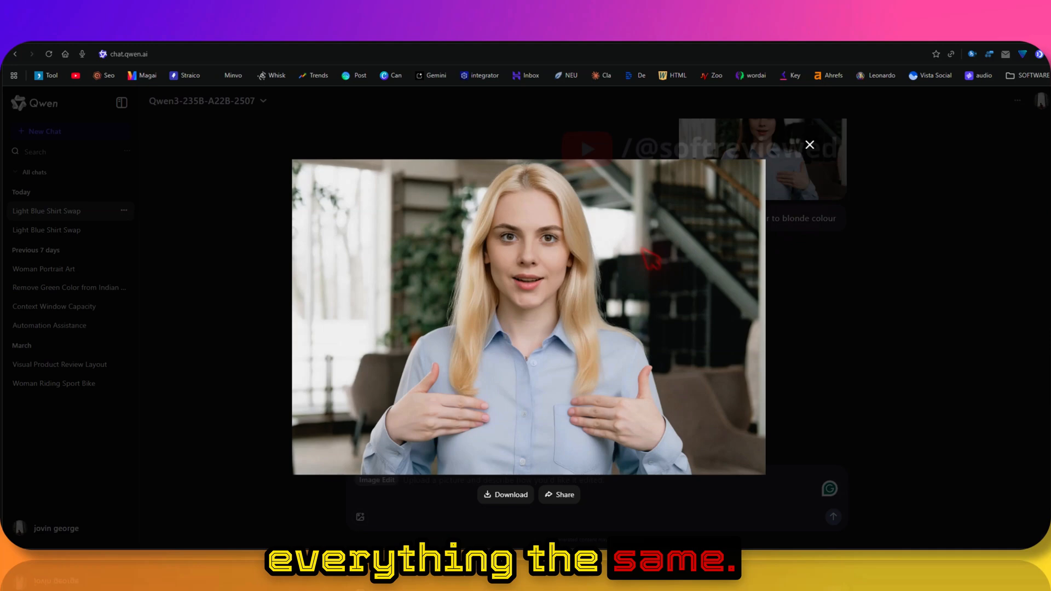
Close the enlarged blonde photo to prepare the sunglasses edit.
{"action": "left_click", "coordinate": [809, 144]}
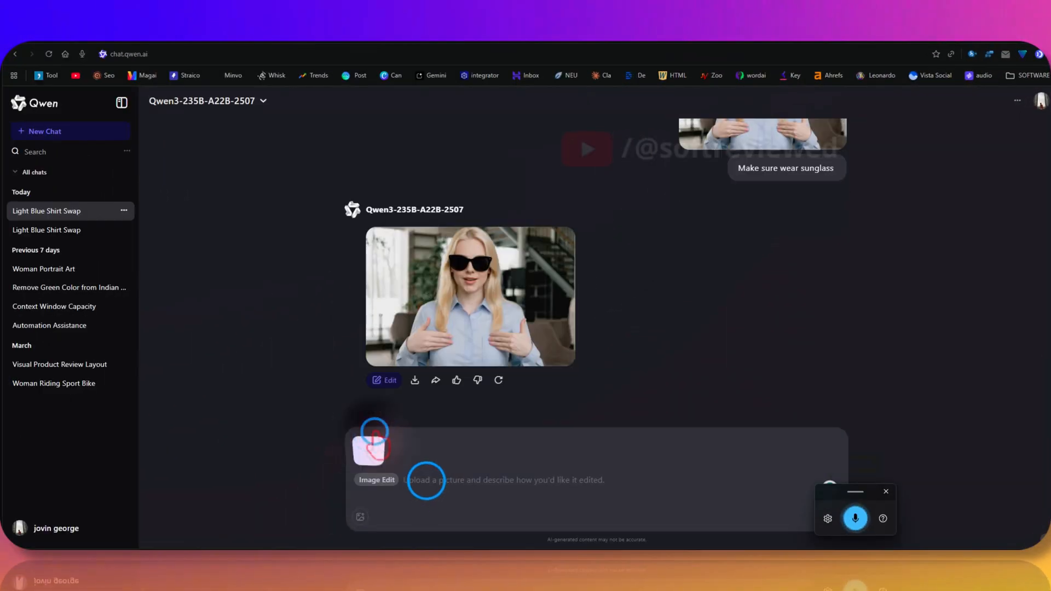
Send 'Give me a side profile image' and load the side-profile result for editing.
{"action": "left_click", "coordinate": [855, 518]}
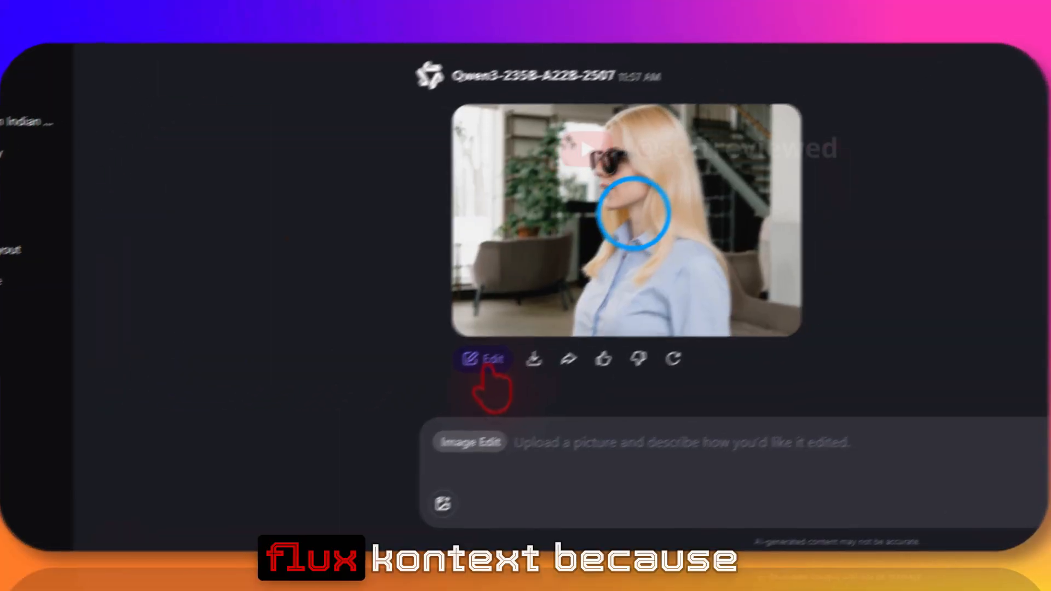
{"action": "left_click", "coordinate": [483, 358]}
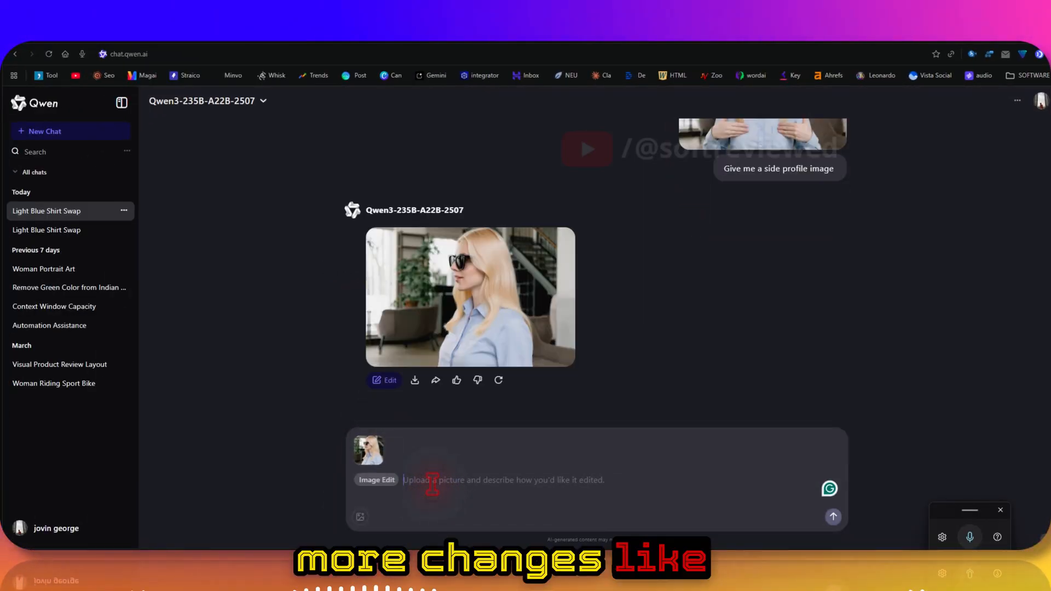
Dictate and send a front-facing portrait prompt with a 'Like share and subscribe to softreviewed' signboard.
{"action": "left_click", "coordinate": [968, 537]}
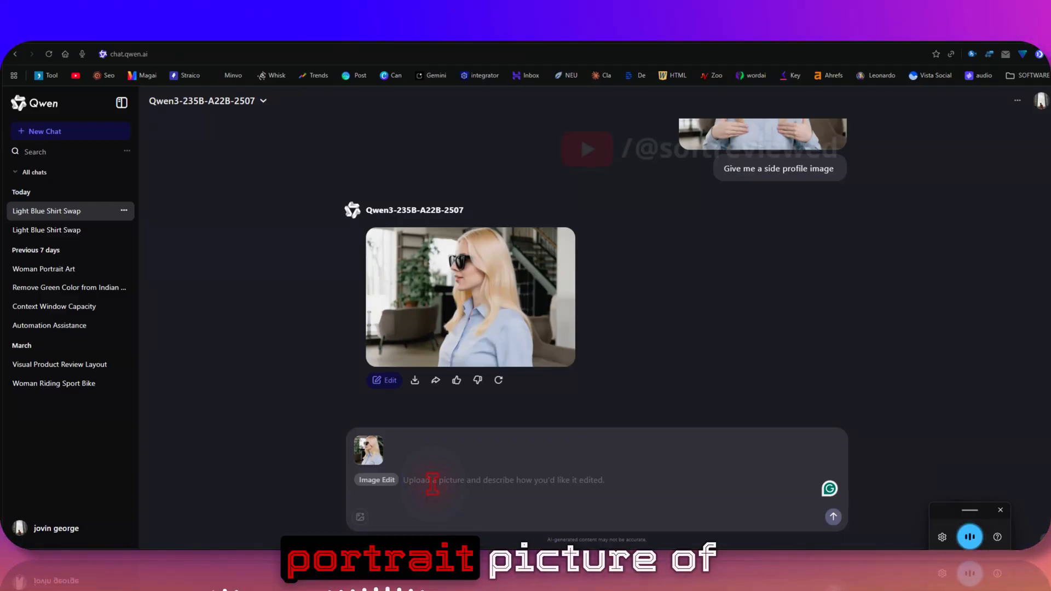
{"action": "type", "text": "Portrait picture of her"}
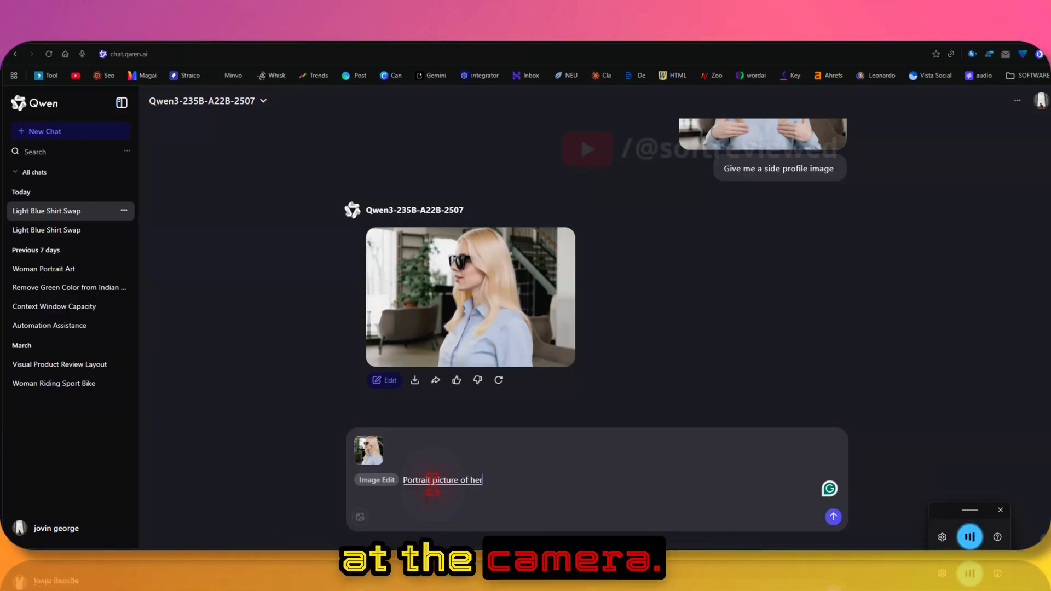
{"action": "type", "text": "looking straight at the camera"}
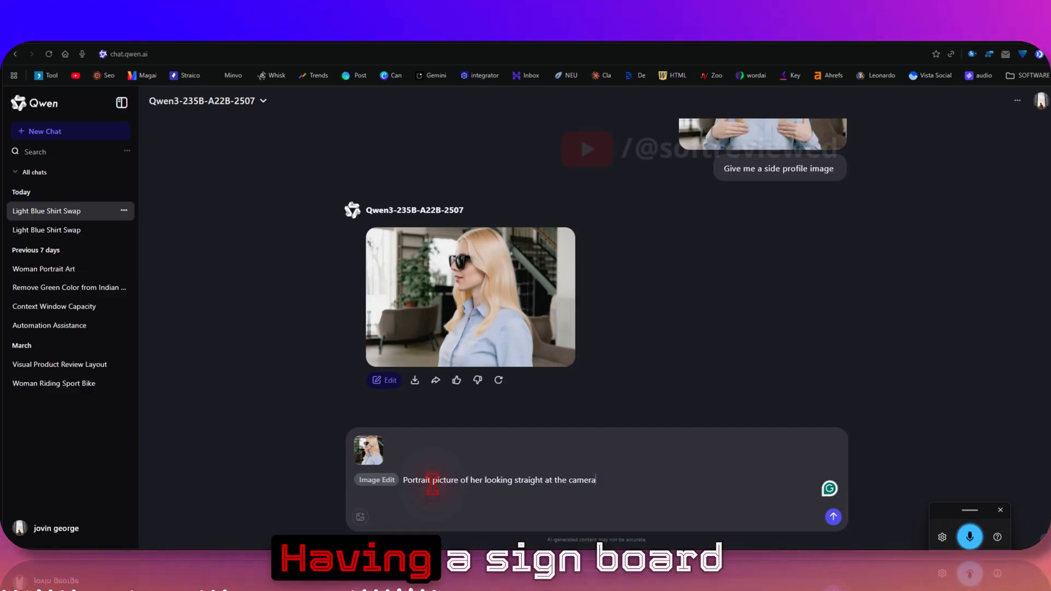
{"action": "type", "text": "Having like a signboard"}
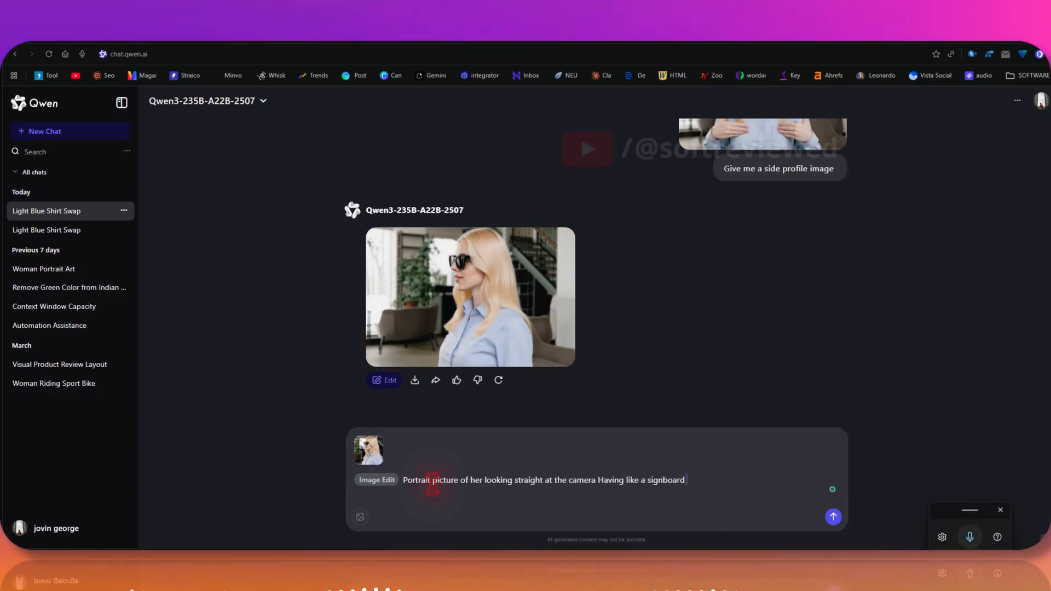
{"action": "left_click", "coordinate": [970, 536]}
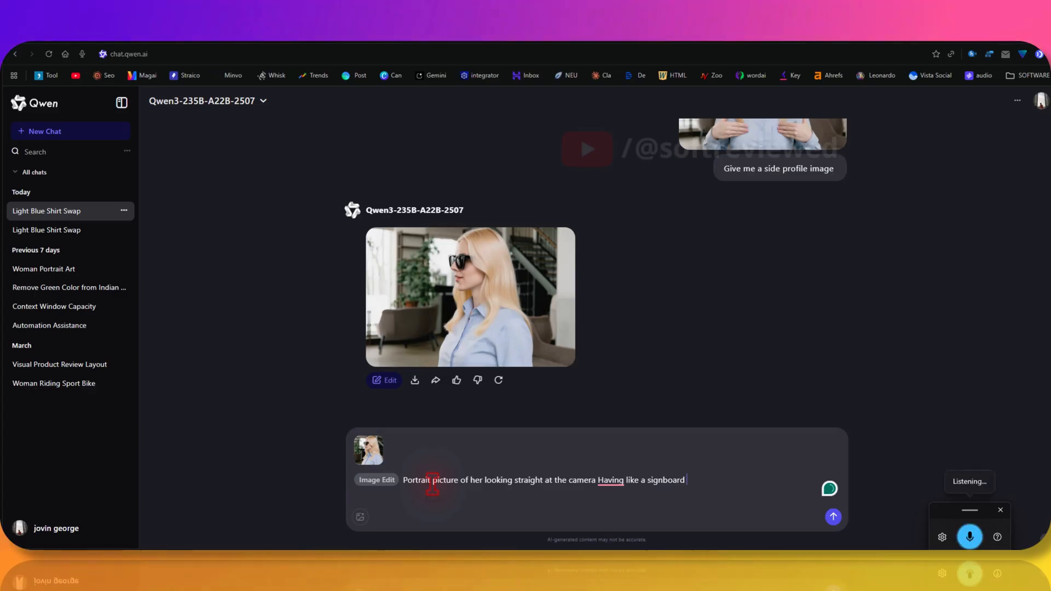
{"action": "type", "text": "With the text \""}
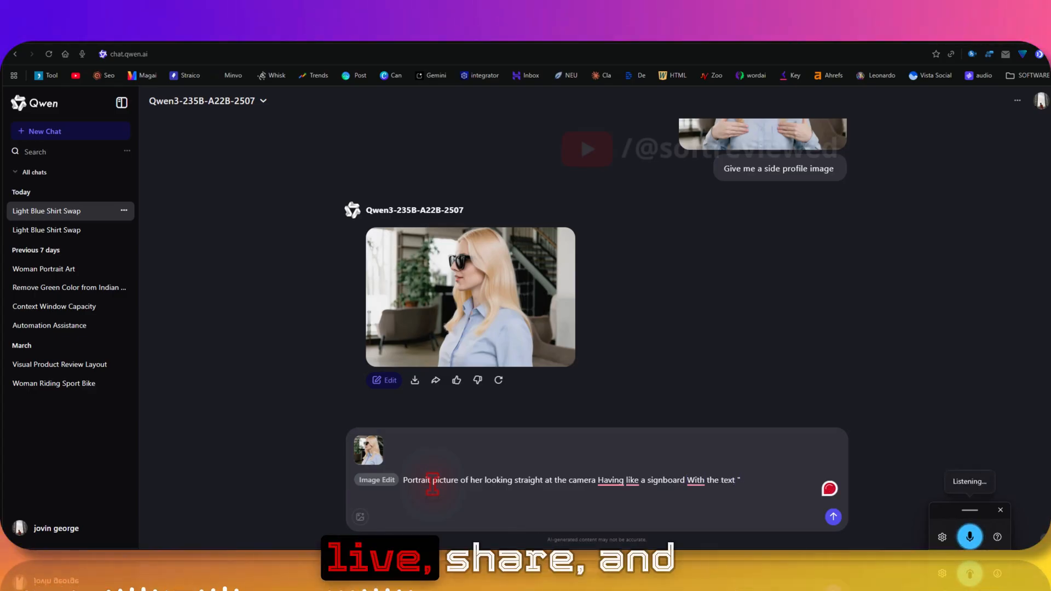
{"action": "type", "text": "Like share and subscribe to"}
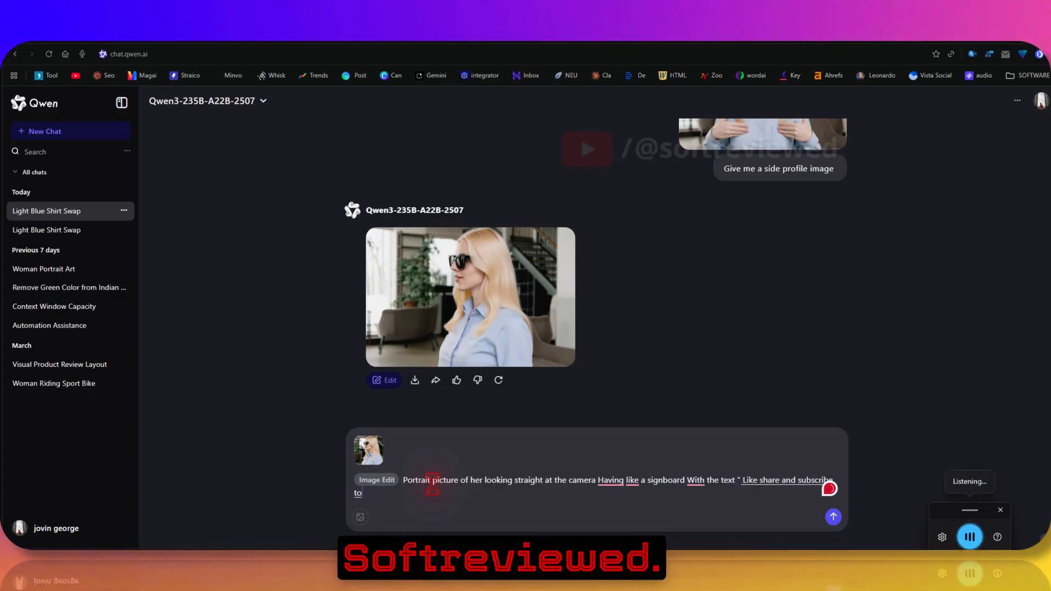
{"action": "left_click", "coordinate": [833, 517]}
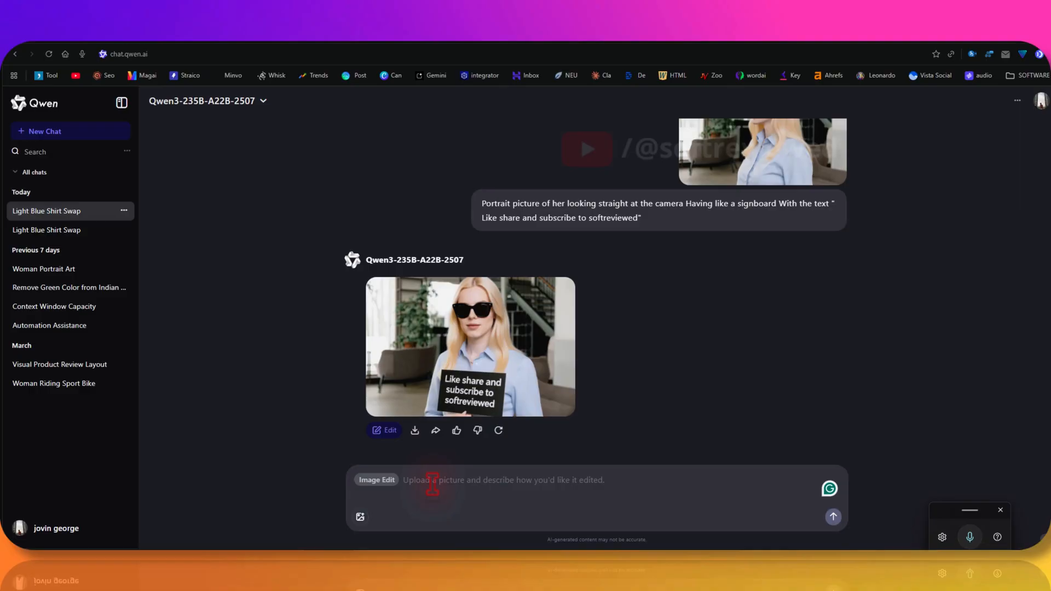
{"action": "left_click", "coordinate": [469, 346]}
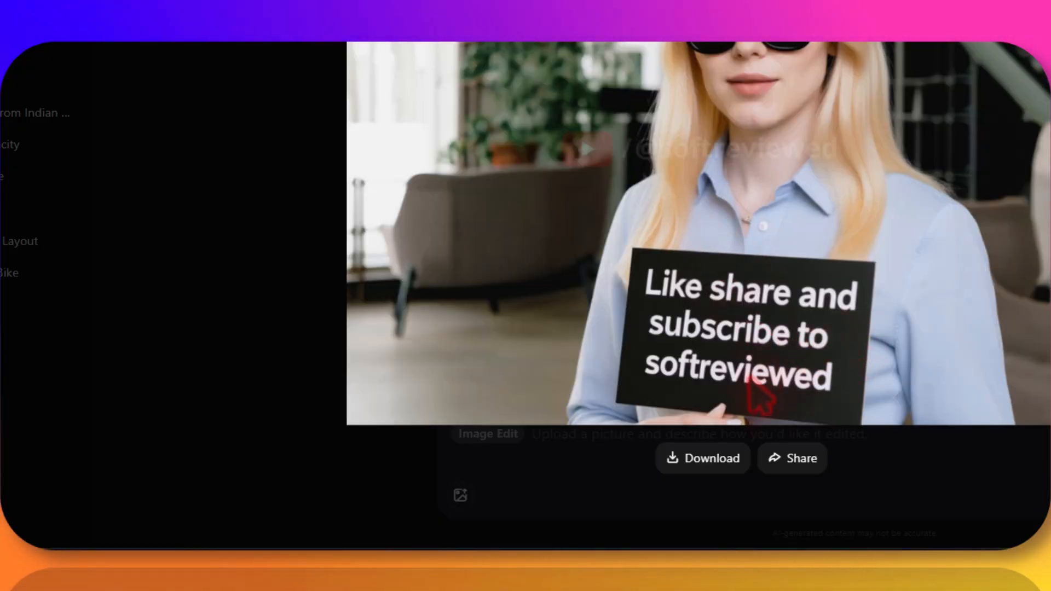
{"action": "mouse_move", "coordinate": [767, 433]}
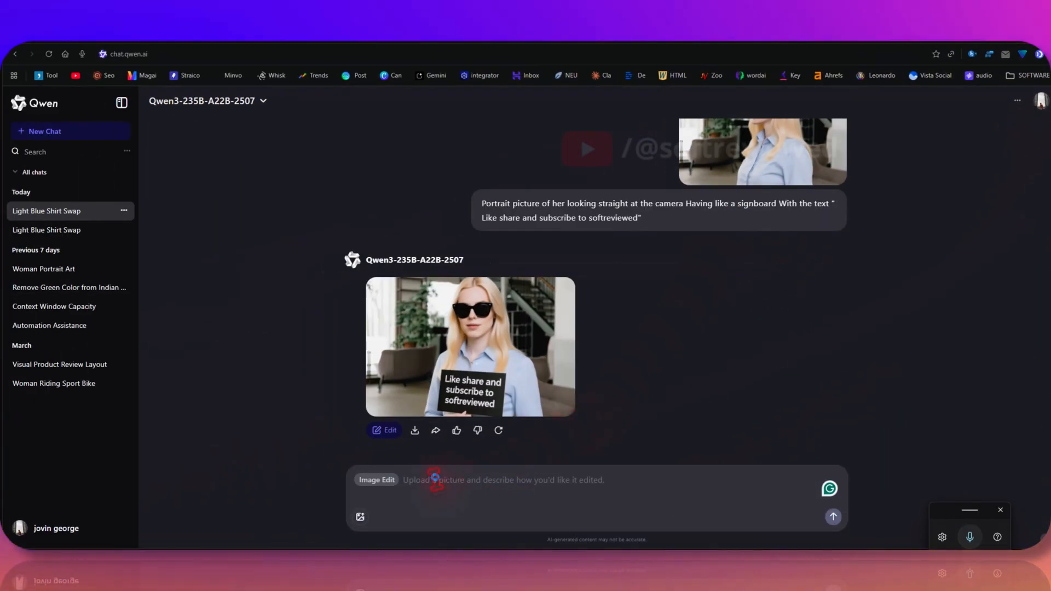
{"action": "left_click", "coordinate": [969, 536]}
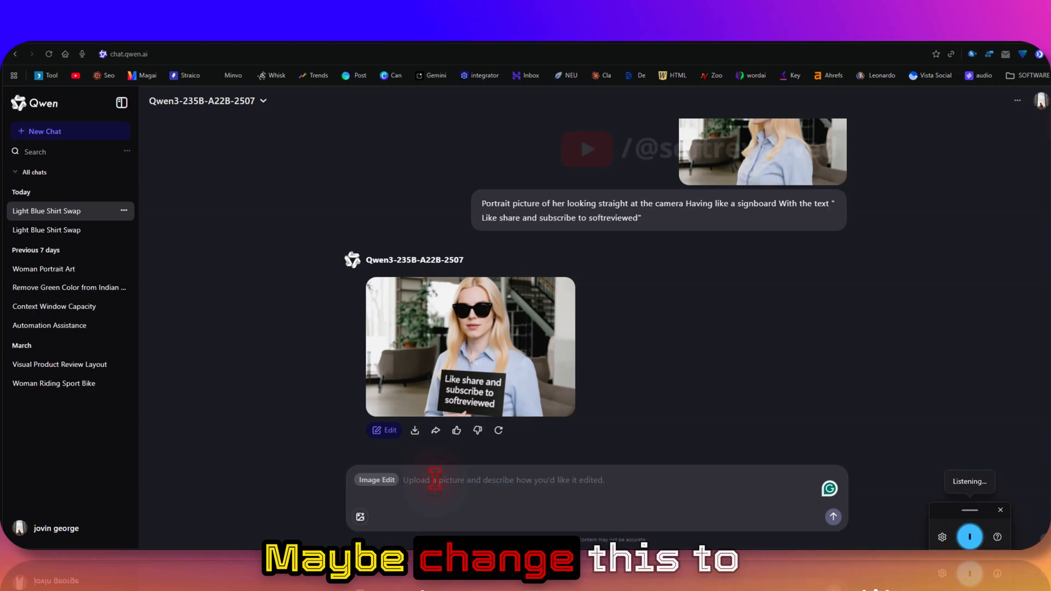
Dictate and send 'Change this to Ghibli style', then close the enlarged result.
{"action": "type", "text": "Change this to Ghibli style"}
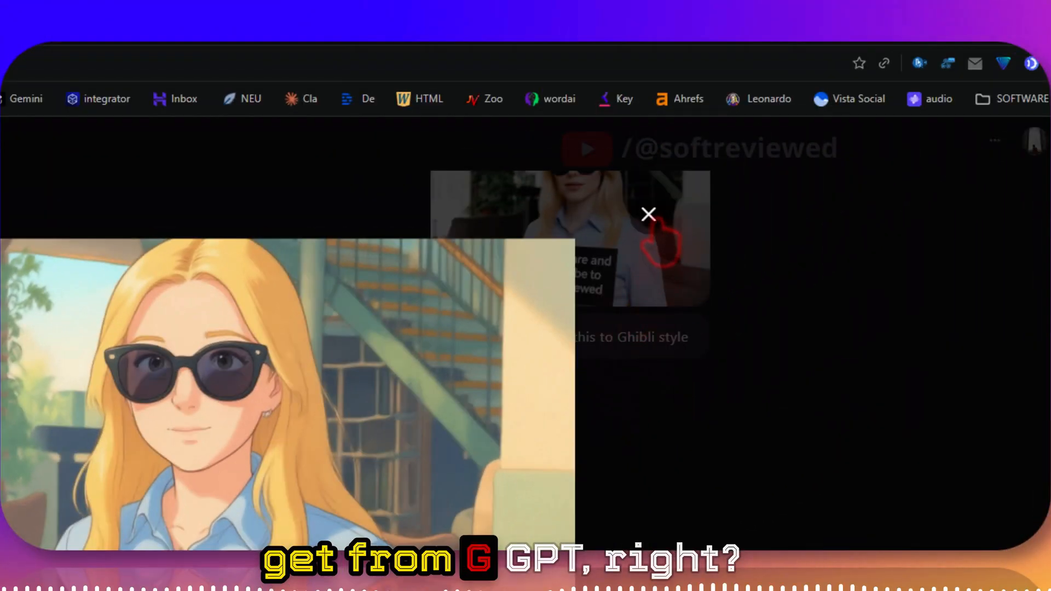
{"action": "left_click", "coordinate": [647, 215]}
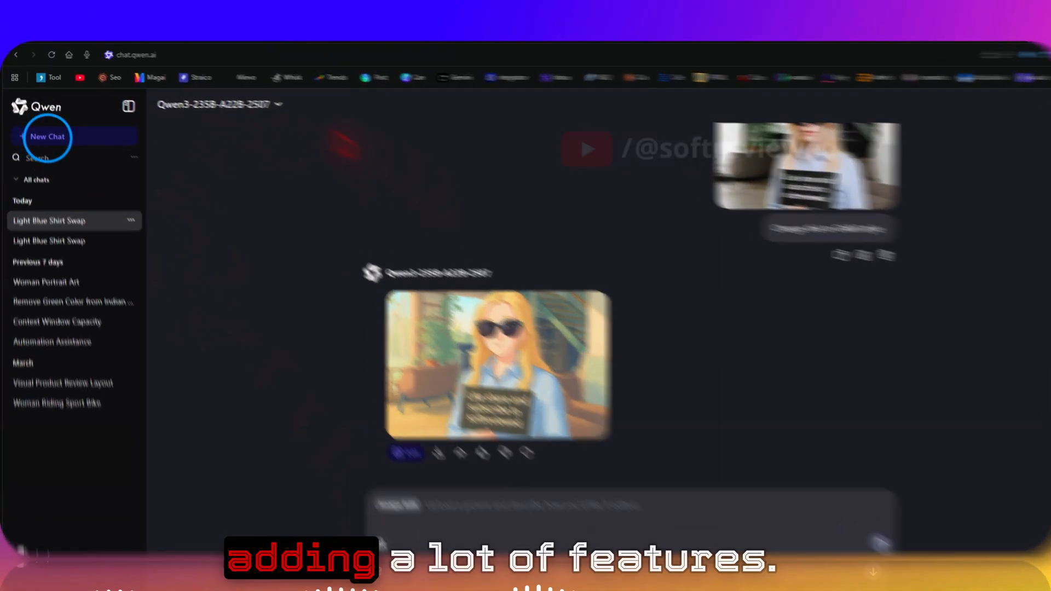
Start a new chat from the Qwen Chat sidebar.
{"action": "left_click", "coordinate": [48, 137]}
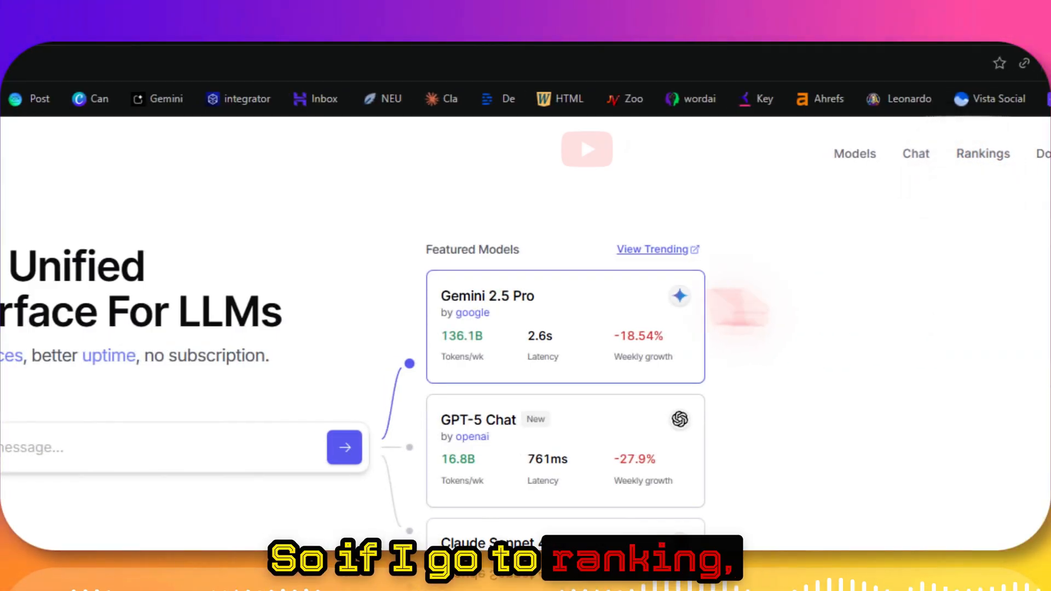
Open OpenRouter Rankings and view the Cline app's model usage leaderboard.
{"action": "left_click", "coordinate": [983, 154]}
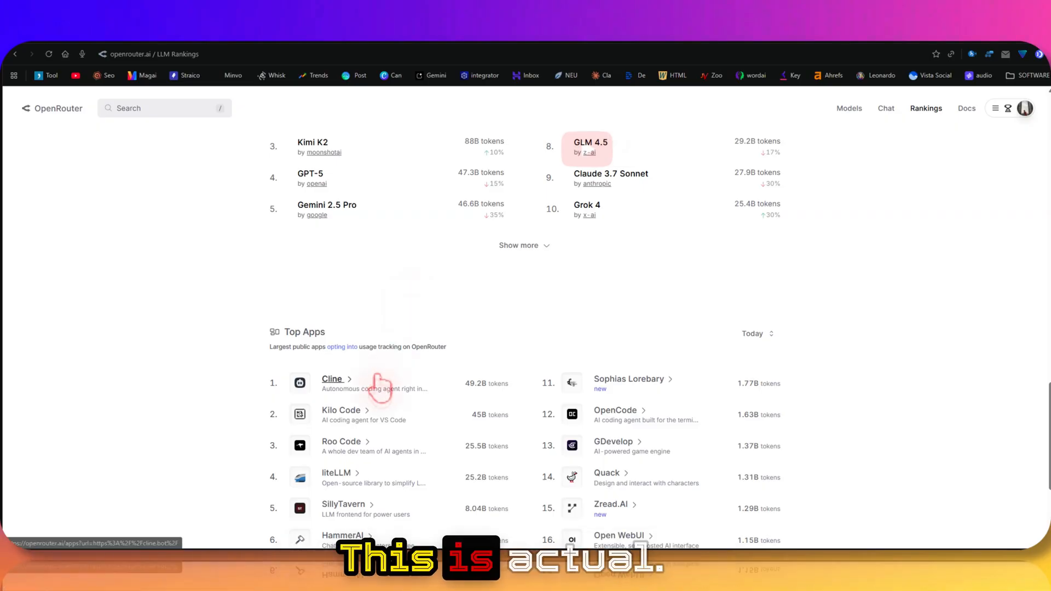
{"action": "left_click", "coordinate": [331, 379]}
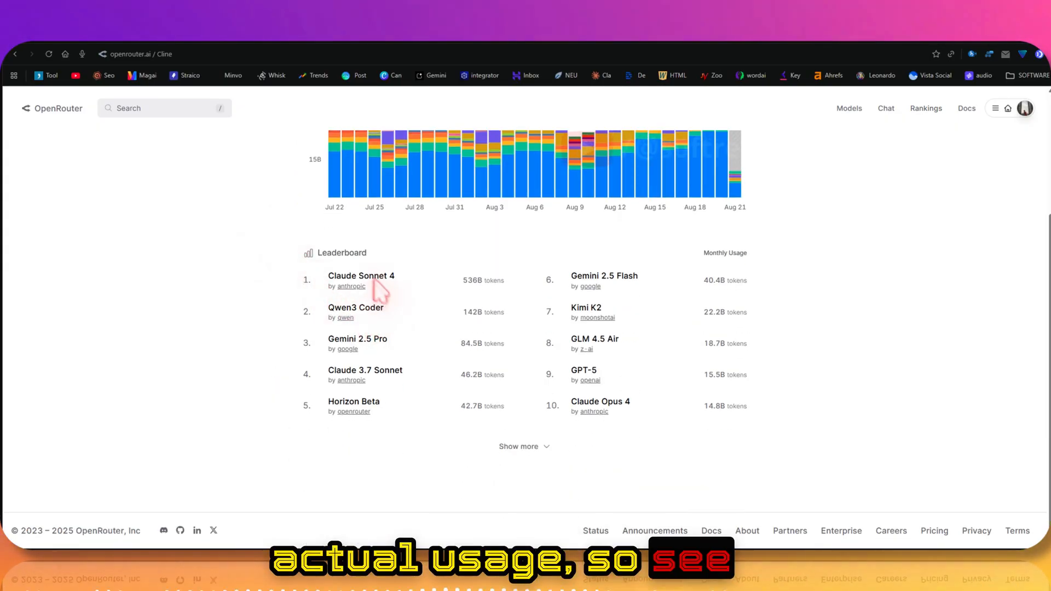
{"action": "mouse_move", "coordinate": [345, 311]}
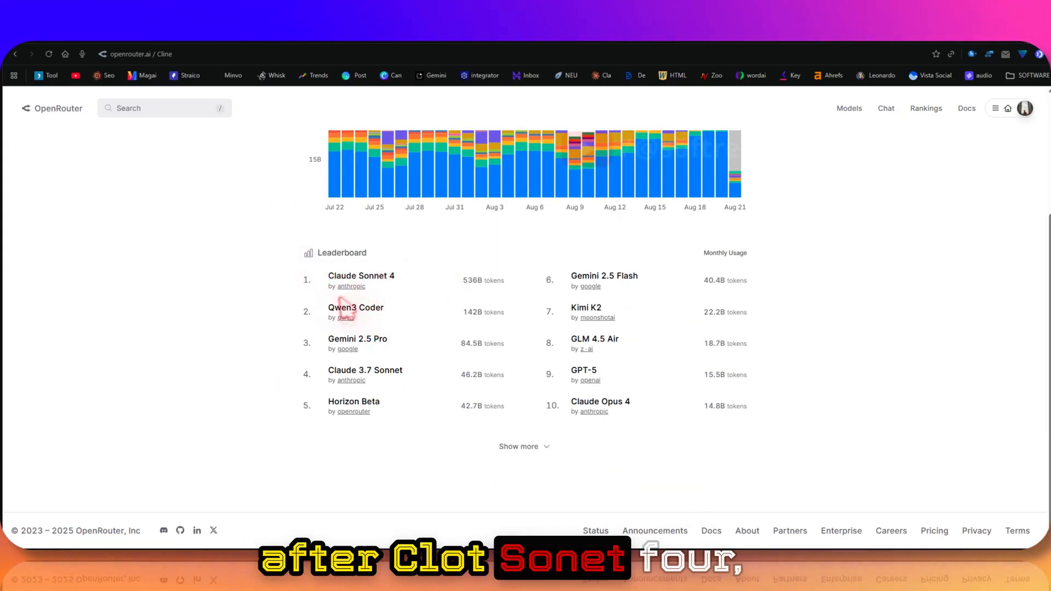
{"action": "mouse_move", "coordinate": [319, 338]}
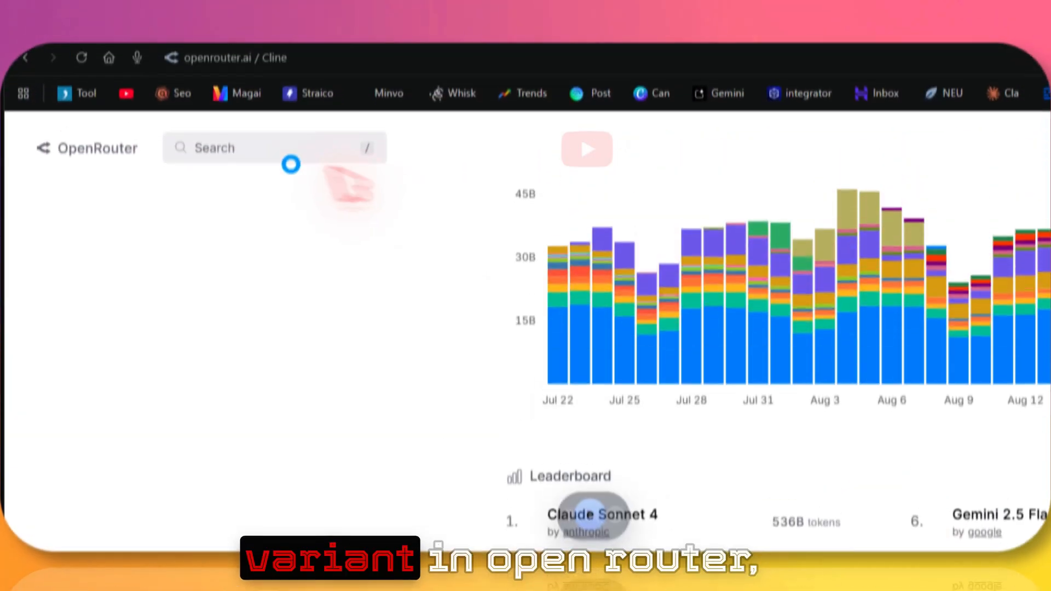
Find the free Qwen3 Coder model, copy its ID, and show Qwen Chat's upload options.
{"action": "type", "text": "Qwen3 Coder"}
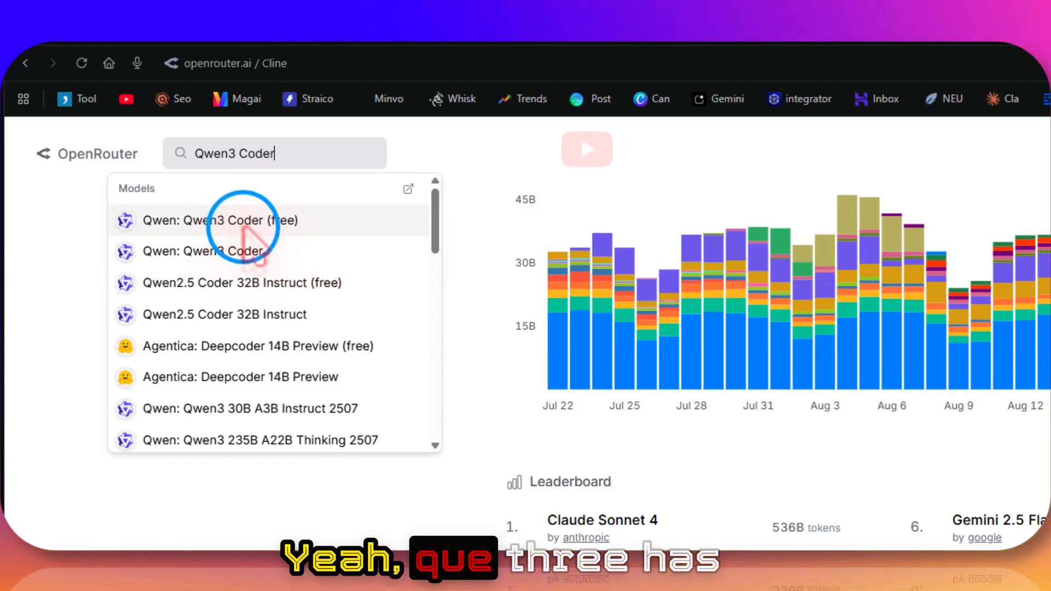
{"action": "left_click", "coordinate": [226, 220]}
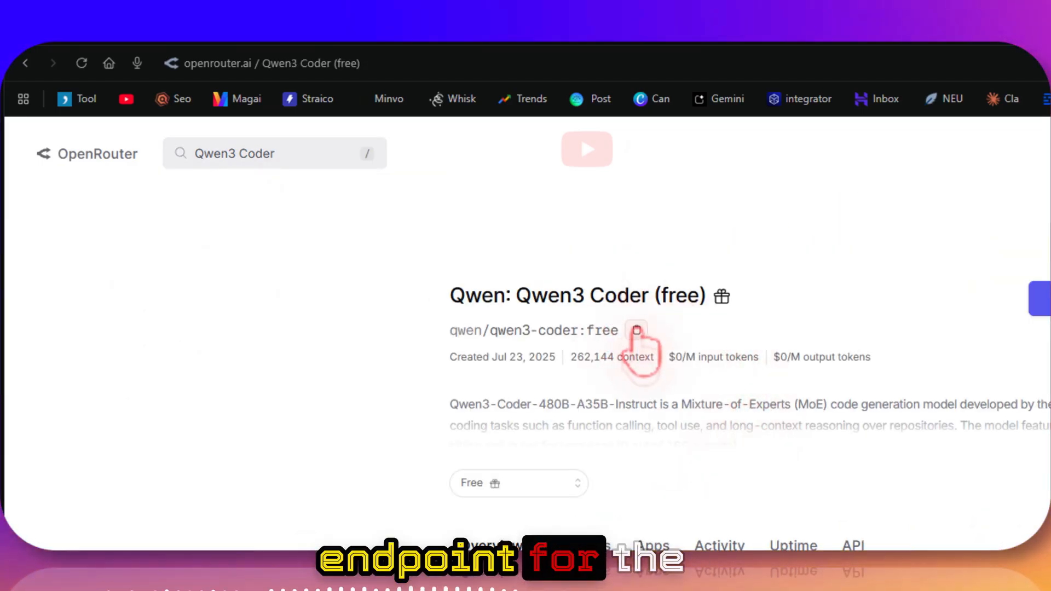
{"action": "left_click", "coordinate": [636, 330]}
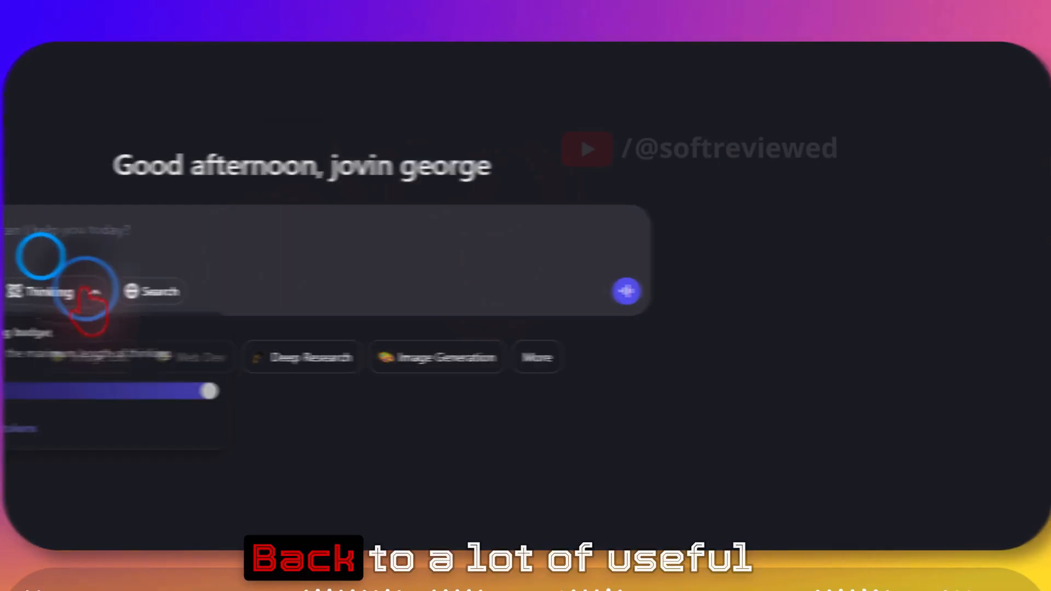
{"action": "left_click", "coordinate": [531, 291]}
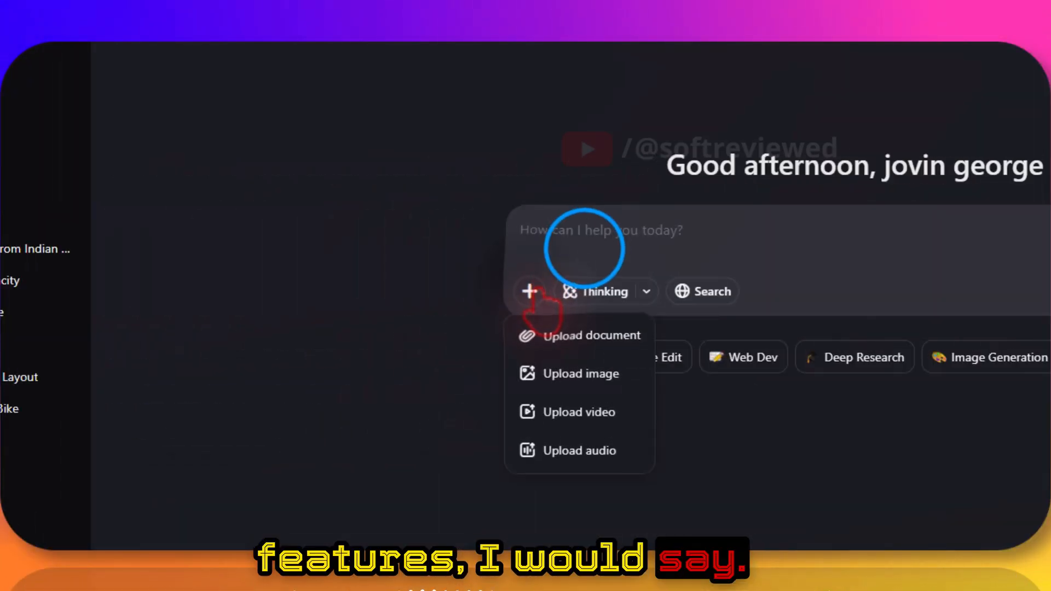